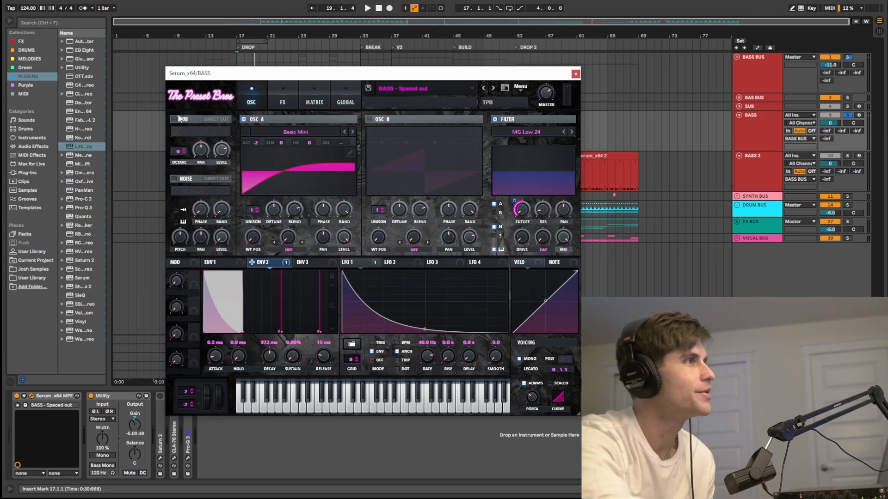
pyautogui.moveTo(268, 129)
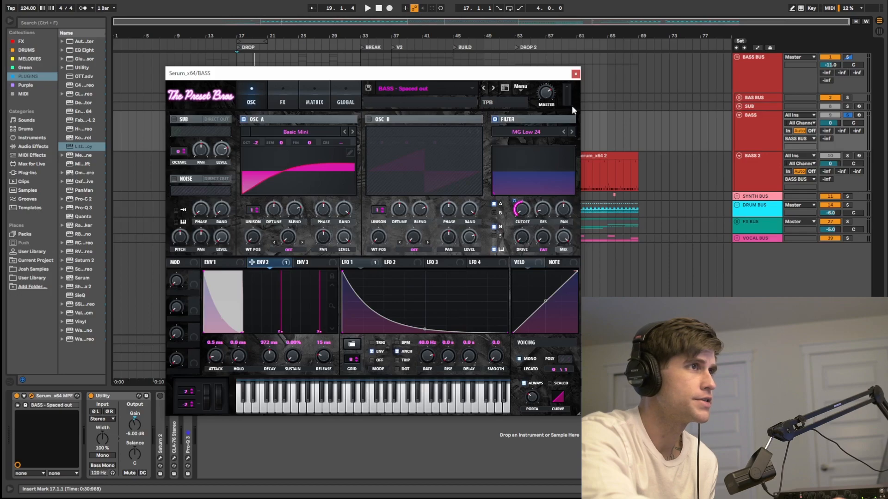
pyautogui.moveTo(510, 141)
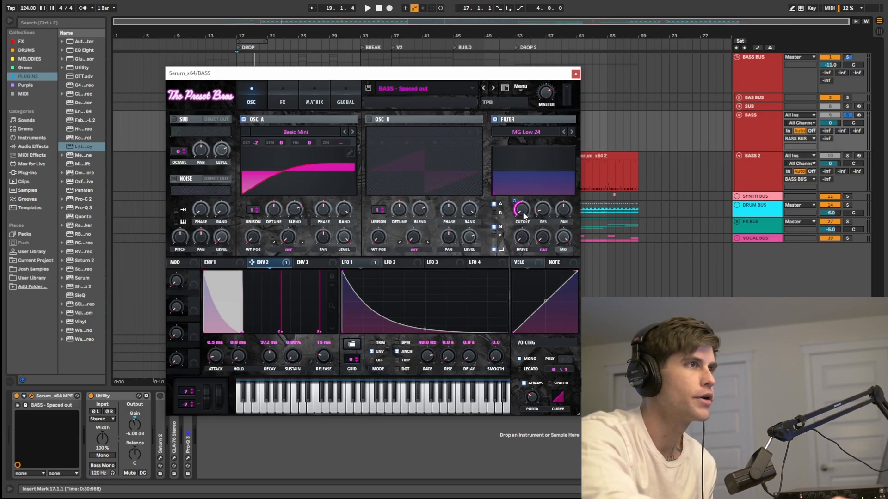
# Sweep the filter cutoff and settle it low at about 141 Hz
pyautogui.moveTo(520, 210); pyautogui.dragTo(520, 204)
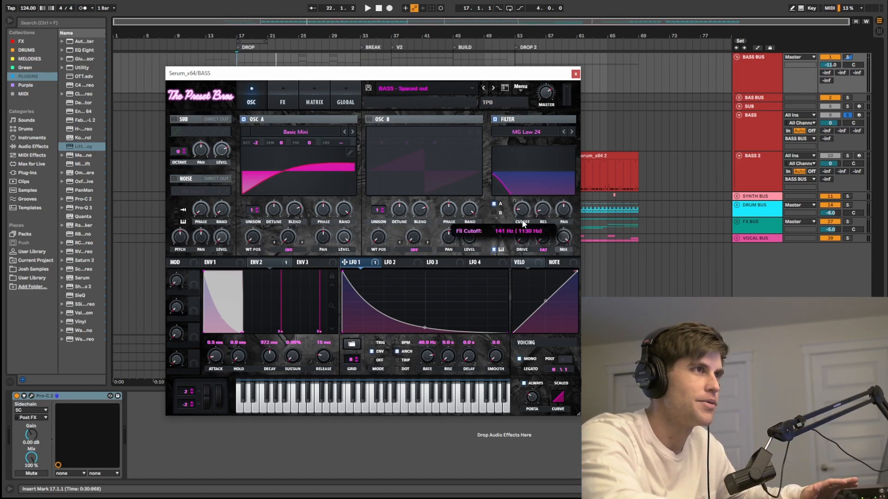
pyautogui.moveTo(521, 238); pyautogui.dragTo(521, 251)
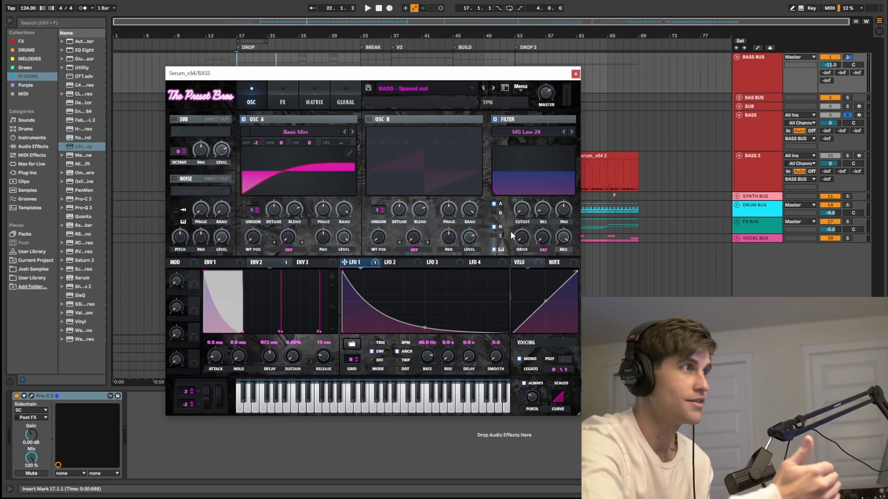
pyautogui.moveTo(494, 76)
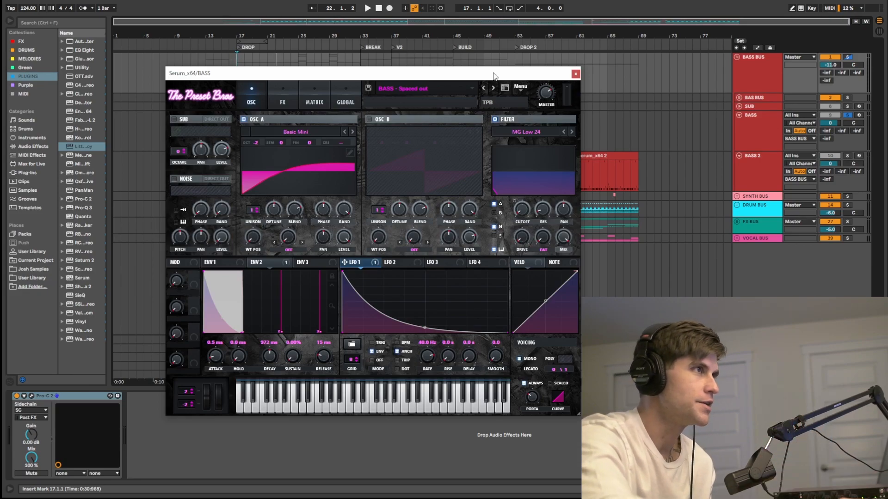
# Show the effects rack with distortion, compressor, hyper/dimension and EQ modules
pyautogui.click(283, 94)
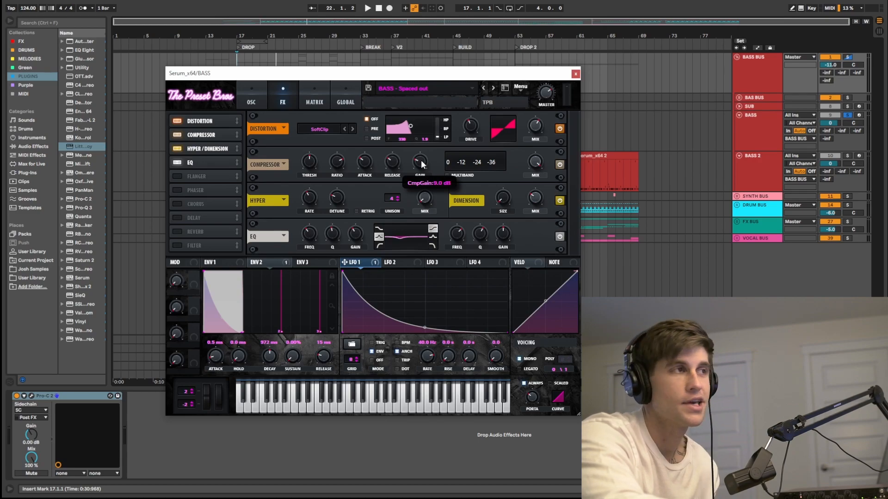
pyautogui.moveTo(449, 200)
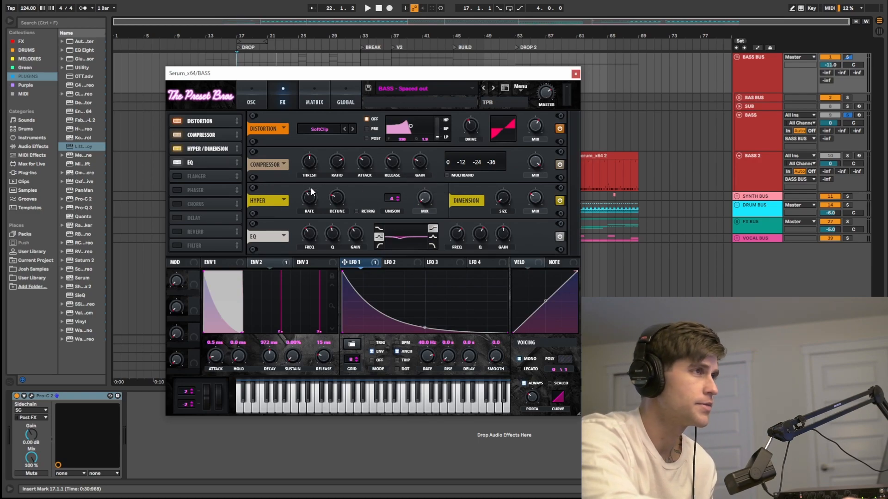
pyautogui.moveTo(309, 198)
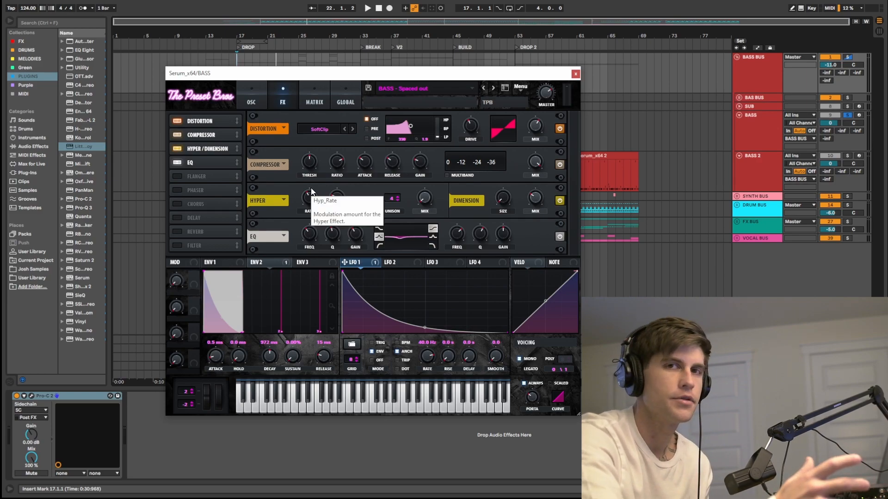